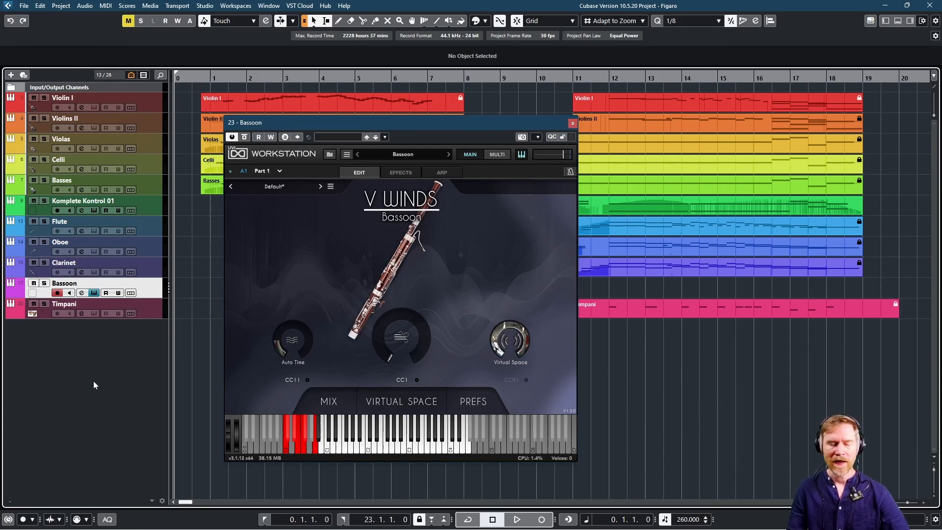
Start playback of the orchestral project from the Transport bar's Play button
{"action": "left_click", "coordinate": [515, 519]}
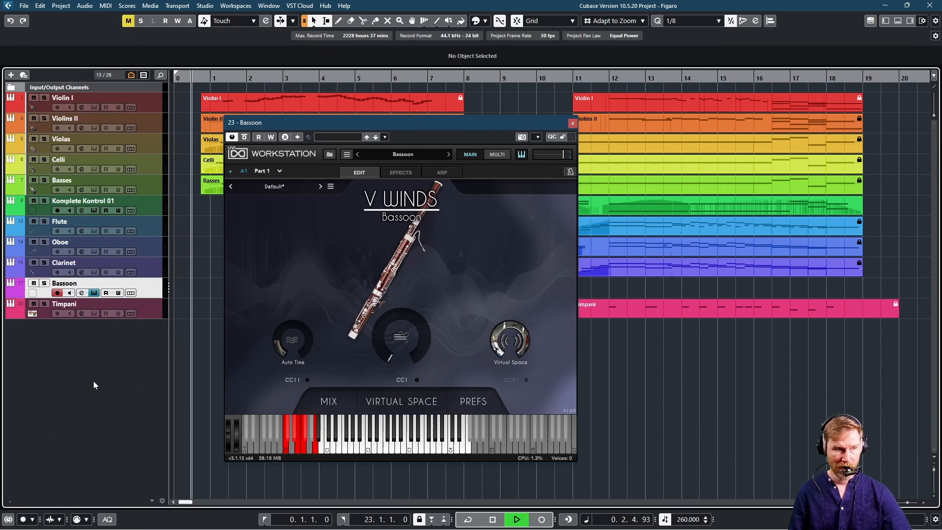